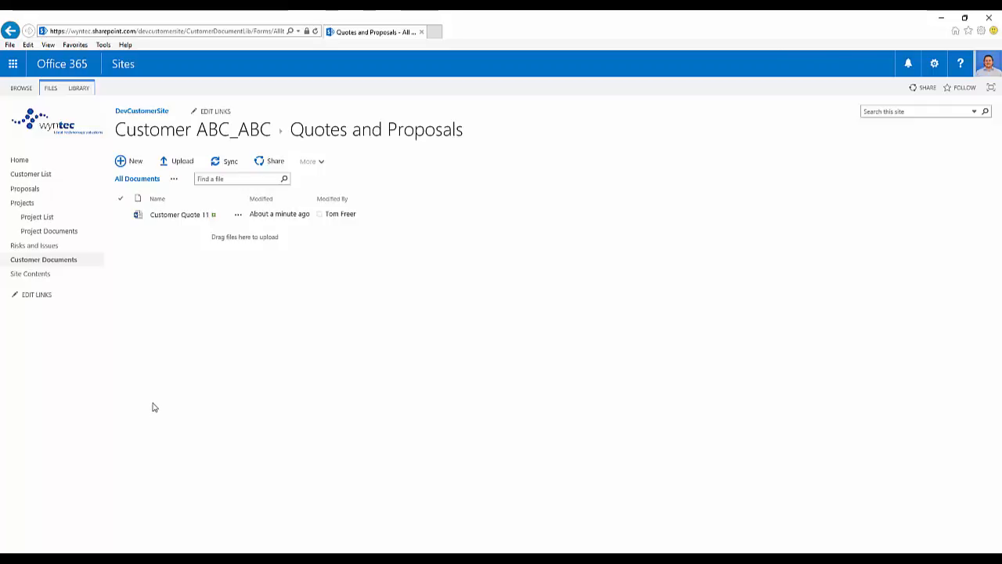
{"action": "mouse_move", "coordinate": [185, 235]}
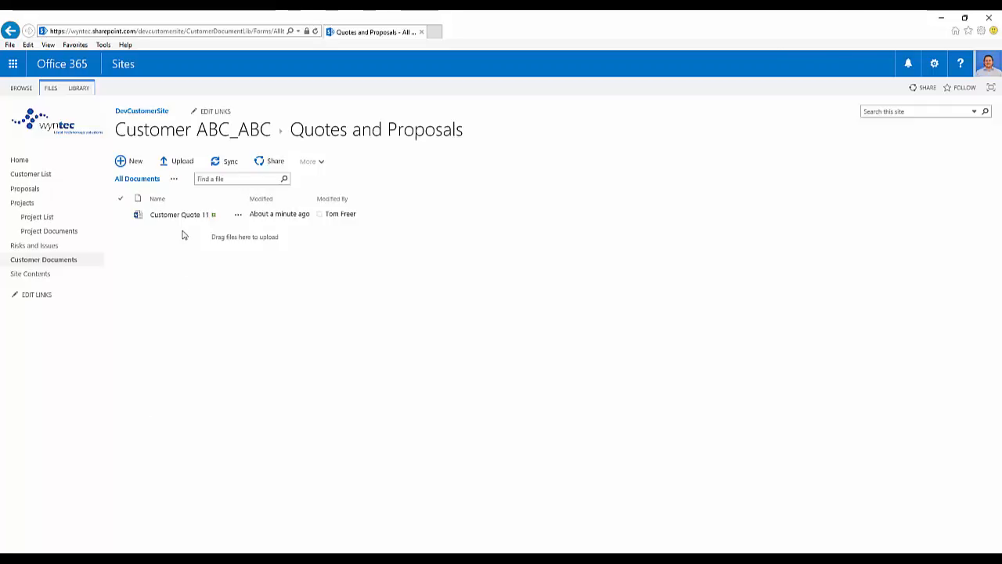
- Open Customer Quote 11 from the Customer ABC_ABC Quotes and Proposals library
{"action": "left_click", "coordinate": [178, 213]}
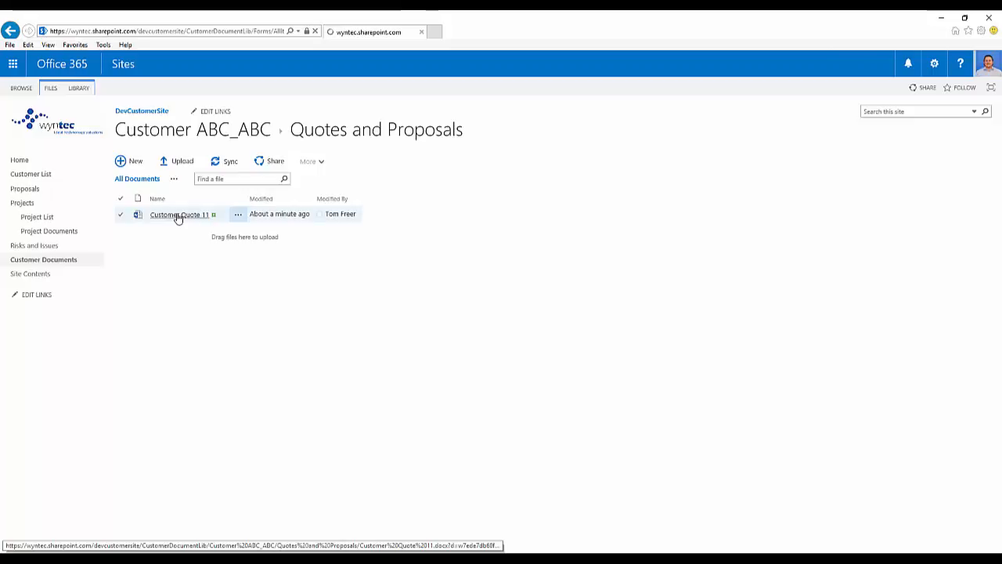
- Switch Customer Quote 11 into editing mode in Word Online via Edit in Word Online
{"action": "left_click", "coordinate": [179, 213]}
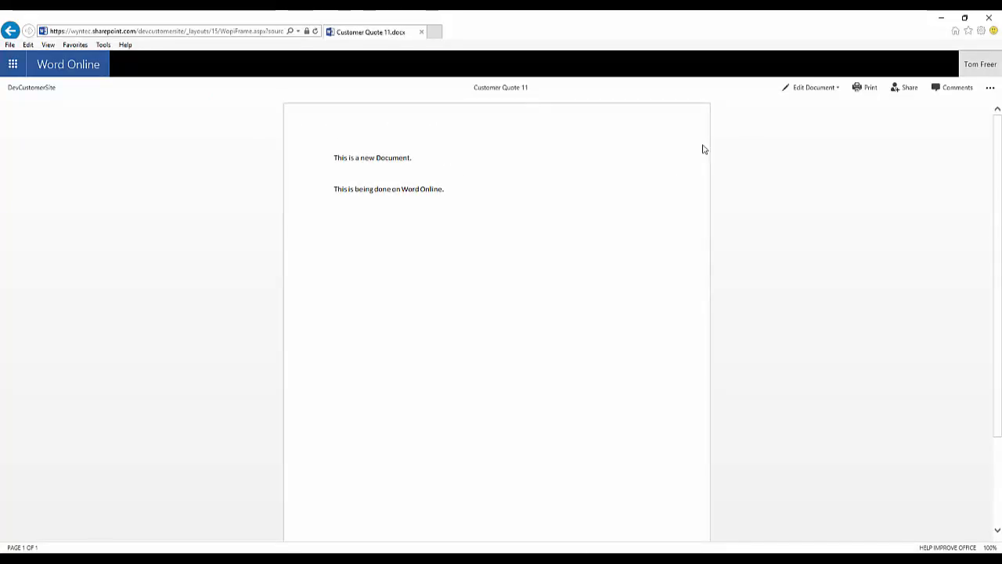
{"action": "left_click", "coordinate": [811, 88]}
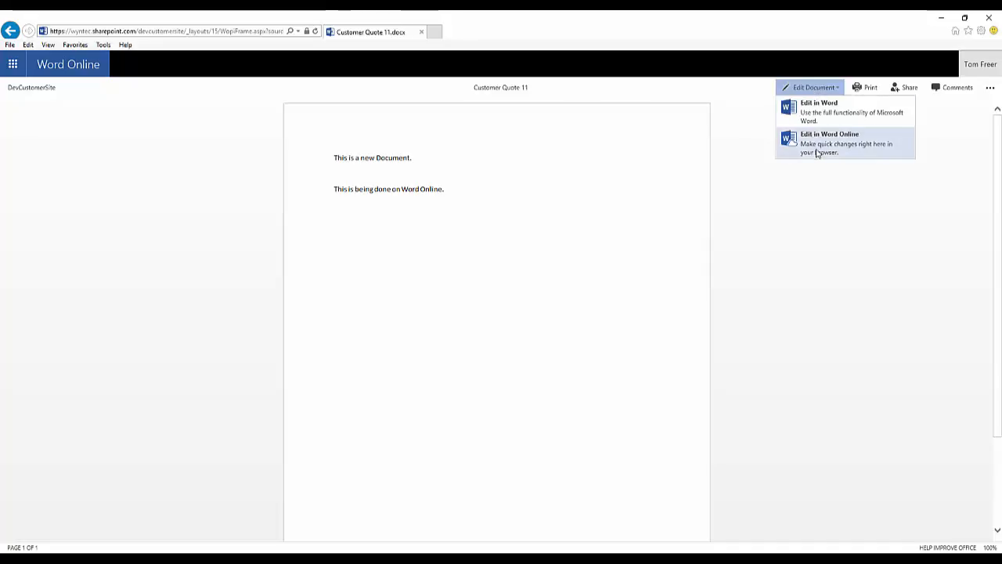
{"action": "left_click", "coordinate": [830, 142]}
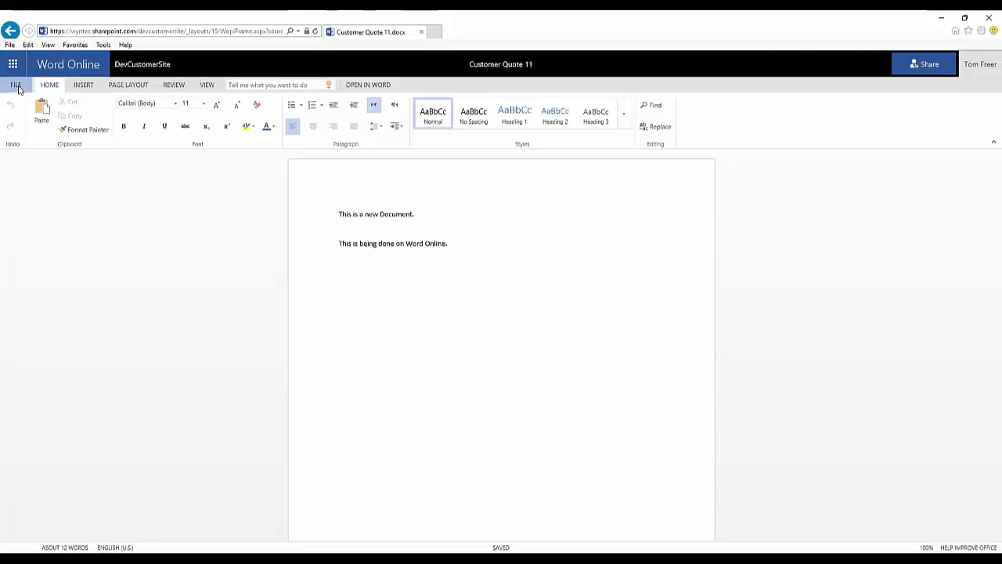
- Save a copy in the same folder named 'Customer Quote 11 - New' using File > Save As
{"action": "left_click", "coordinate": [15, 84]}
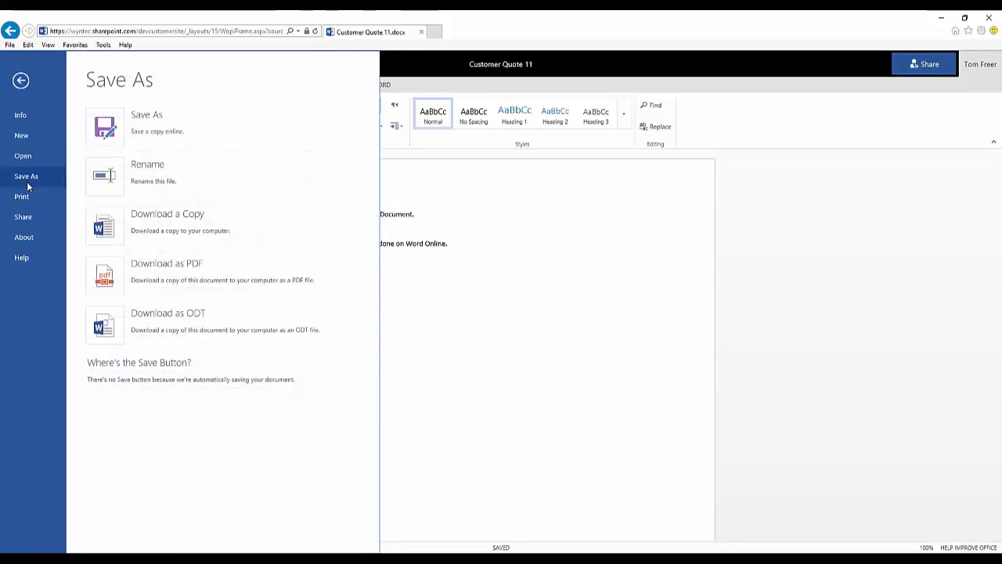
{"action": "left_click", "coordinate": [147, 122]}
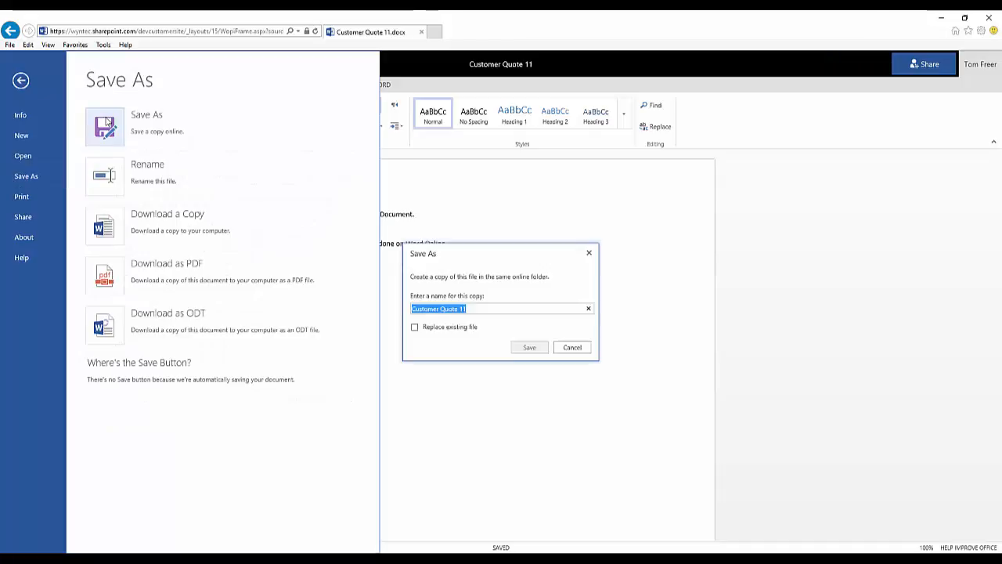
{"action": "left_click", "coordinate": [21, 82]}
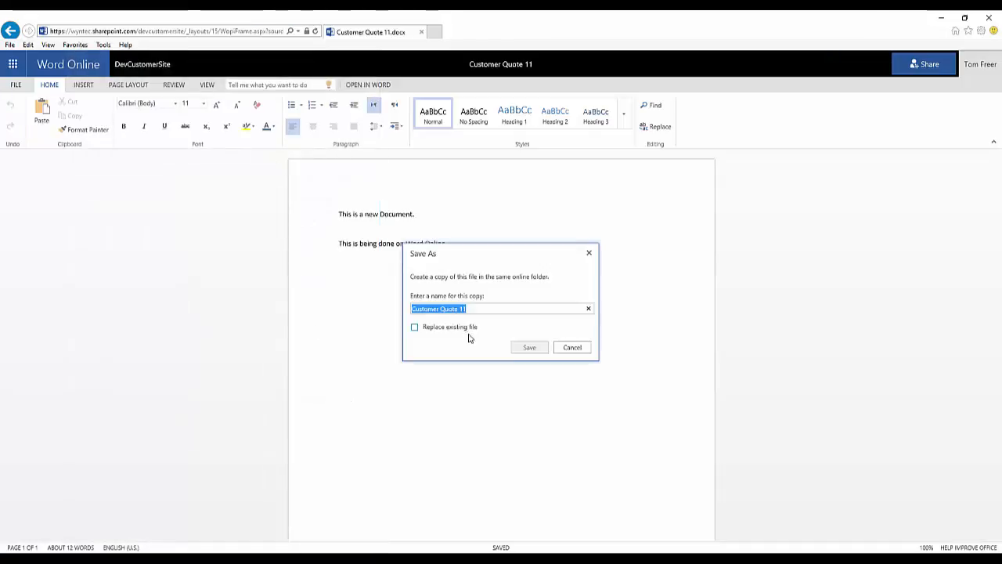
{"action": "left_click", "coordinate": [482, 308]}
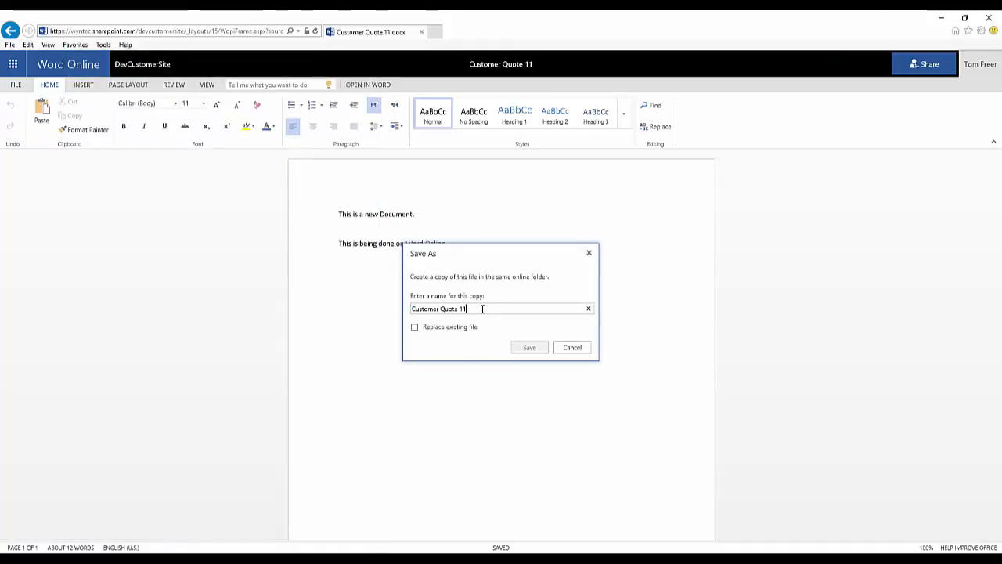
{"action": "type", "text": "- New"}
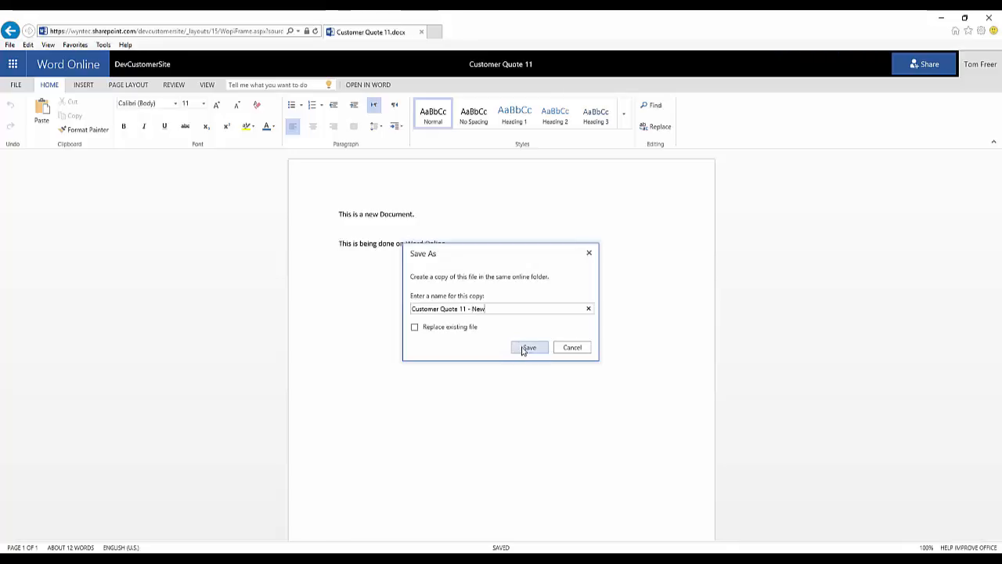
{"action": "left_click", "coordinate": [530, 347]}
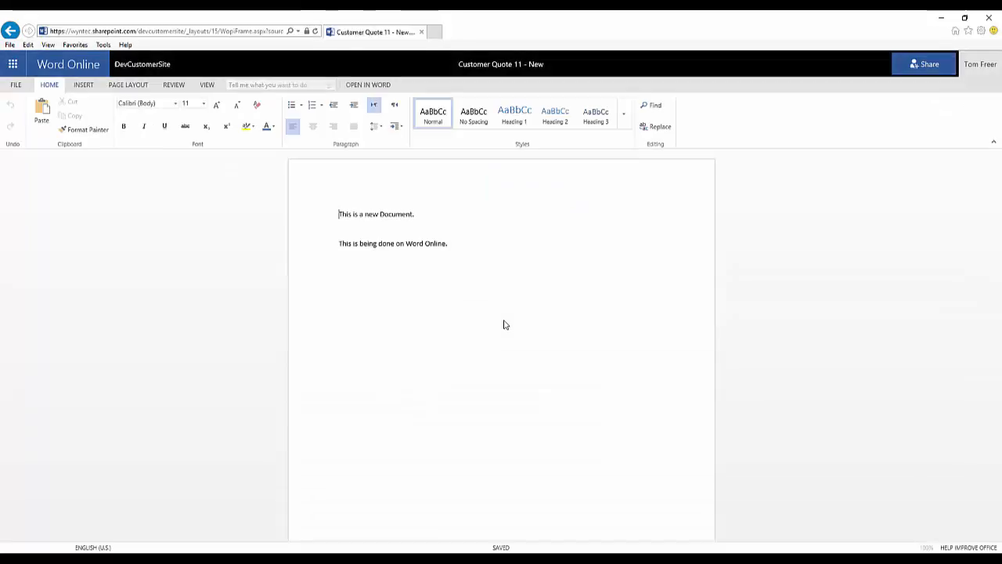
{"action": "mouse_move", "coordinate": [141, 62]}
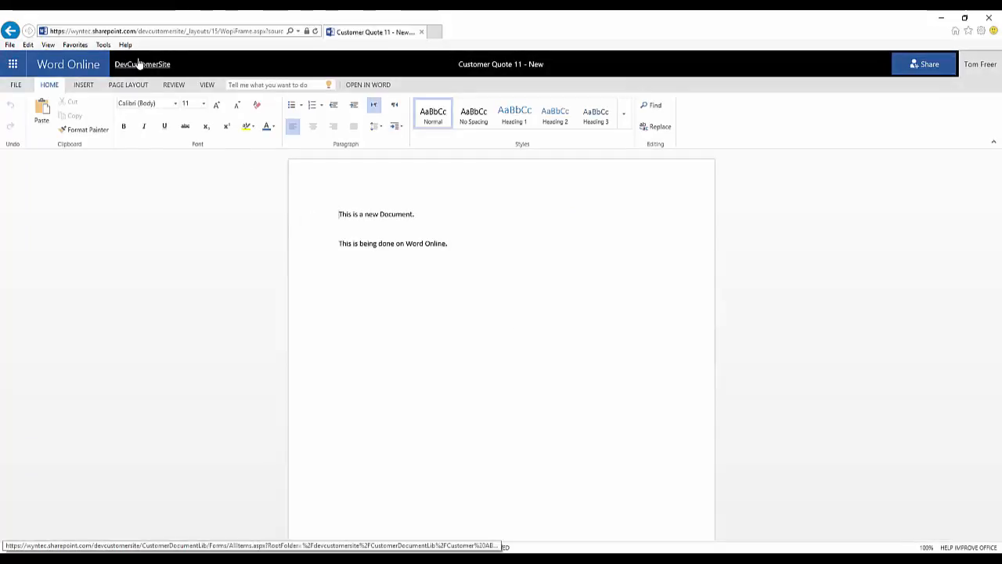
- Return to the DevCustomerSite library and open the new Customer Quote 11 - New copy
{"action": "left_click", "coordinate": [141, 63]}
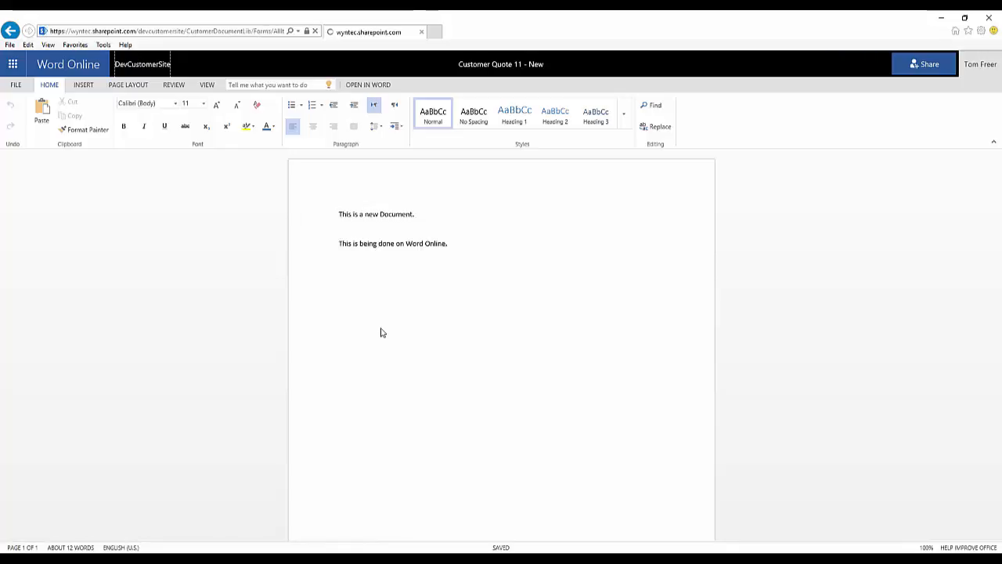
{"action": "left_click", "coordinate": [11, 32]}
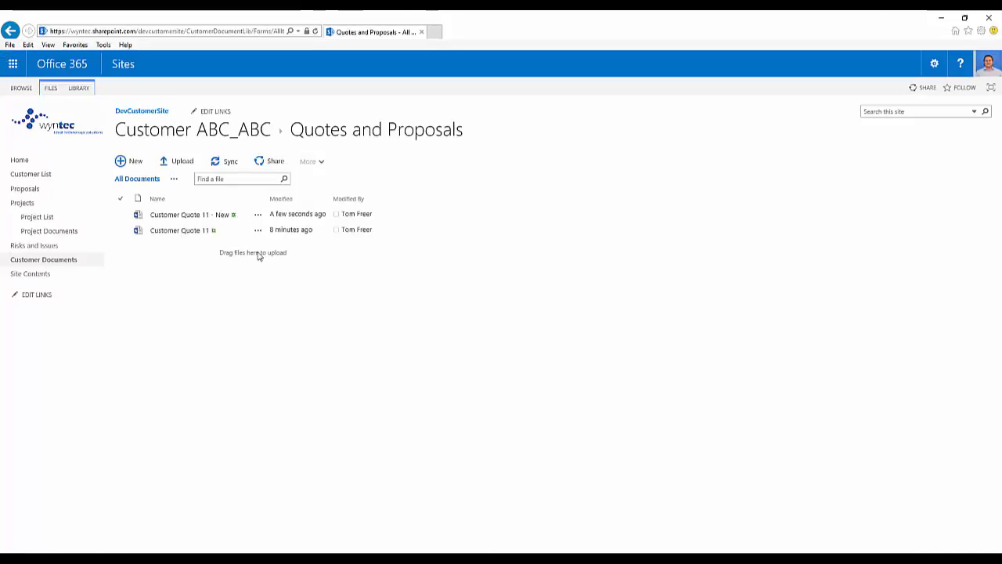
{"action": "left_click", "coordinate": [189, 213]}
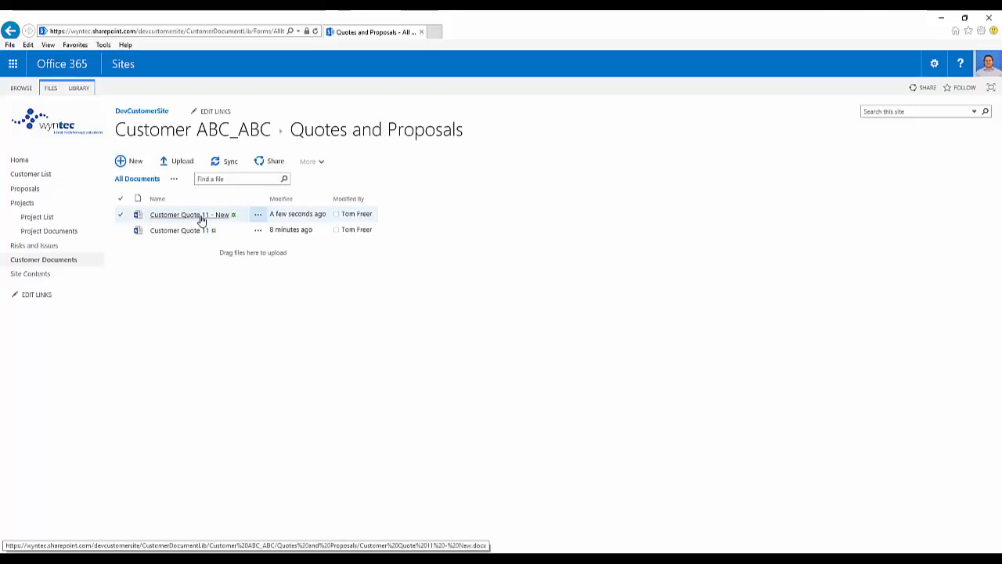
{"action": "left_click", "coordinate": [191, 215]}
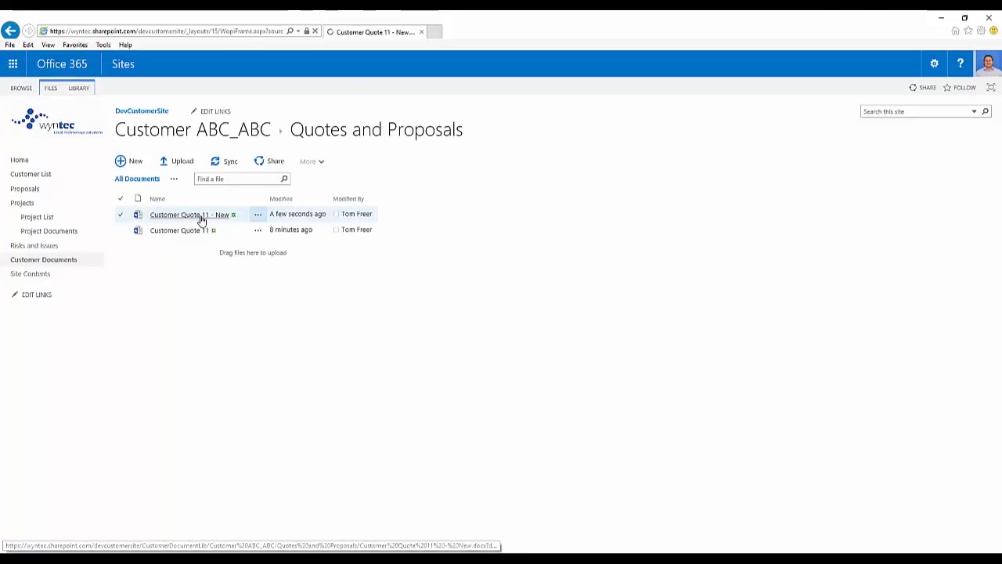
- Open Customer Quote 11 - New in desktop Microsoft Word via Edit in Word, allowing the launch
{"action": "left_click", "coordinate": [189, 213]}
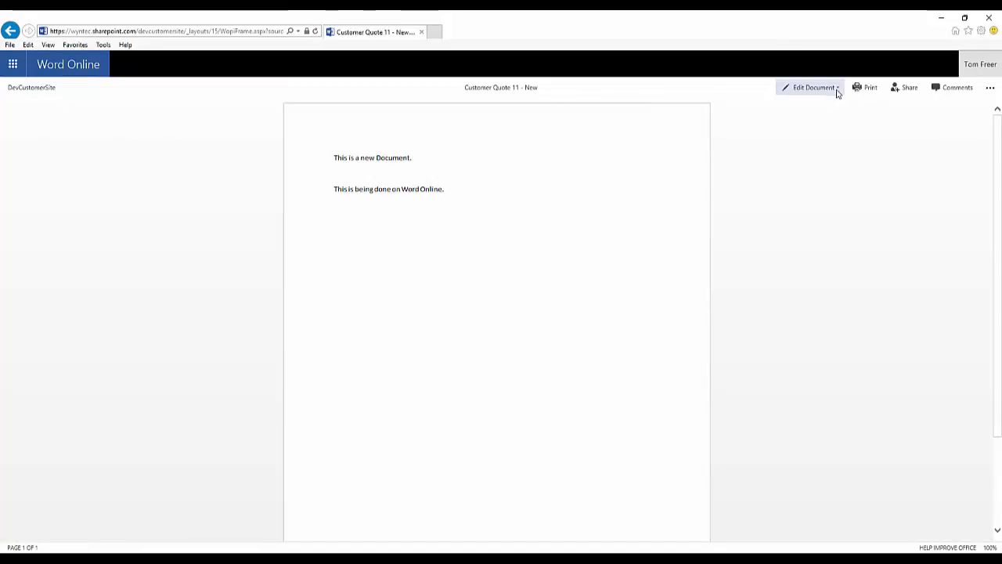
{"action": "left_click", "coordinate": [813, 88]}
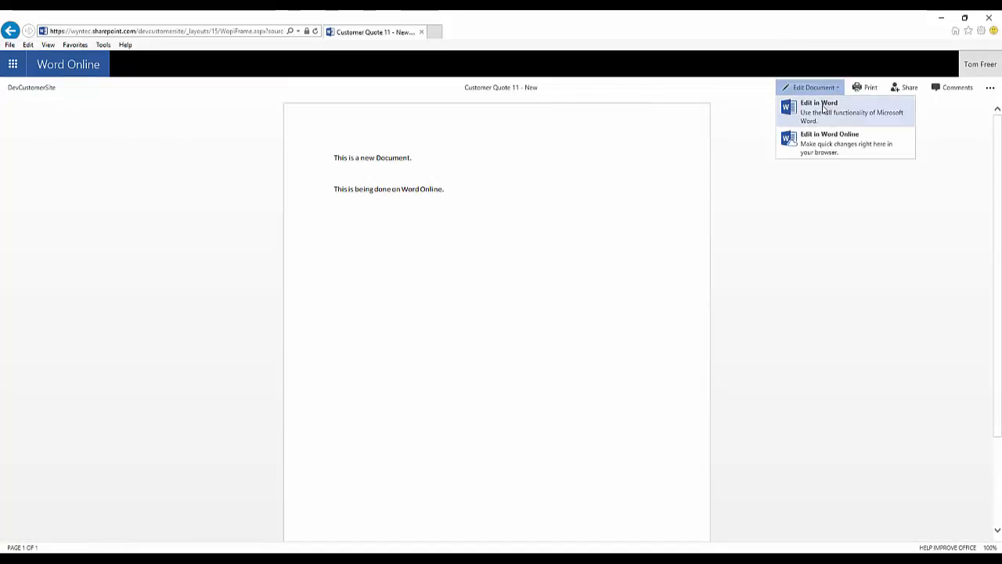
{"action": "left_click", "coordinate": [819, 103]}
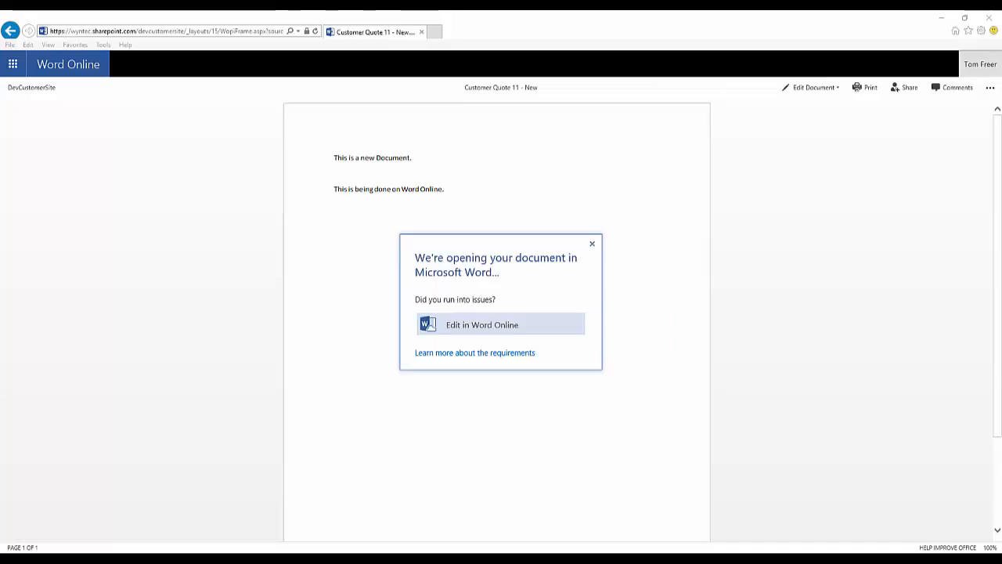
{"action": "left_click", "coordinate": [501, 324]}
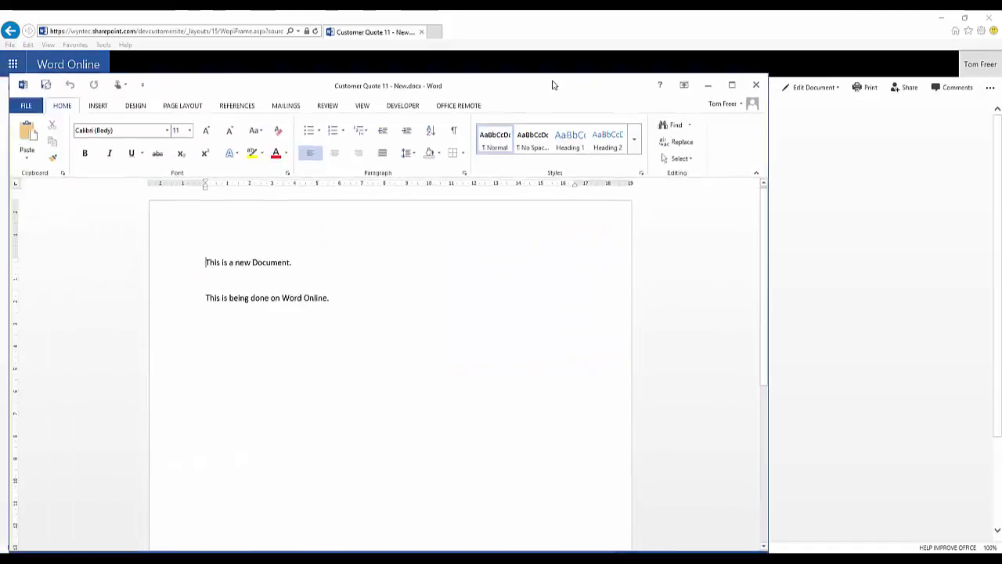
- Fill the table's header row with Qty, Details, Price and Sale
{"action": "left_click", "coordinate": [811, 87]}
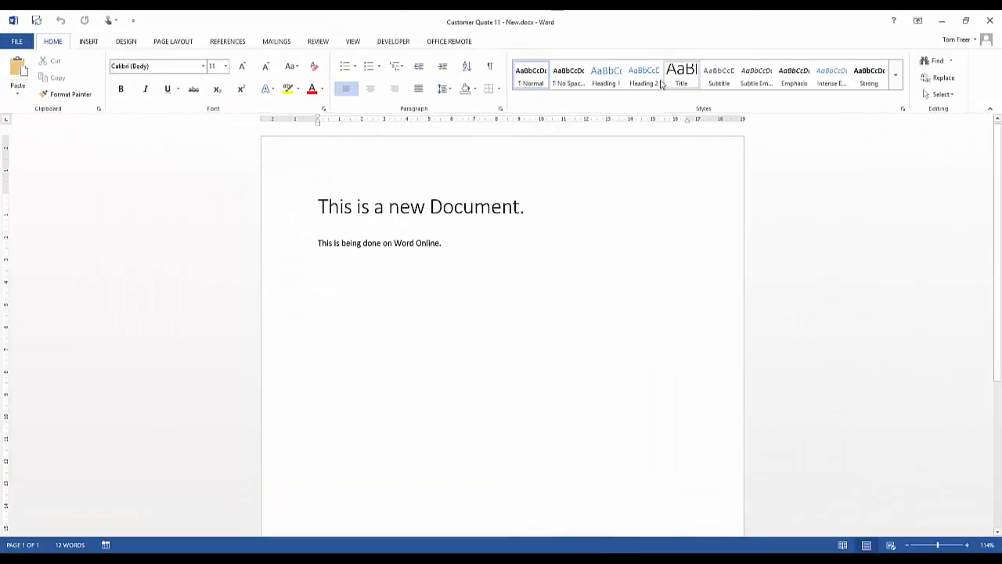
{"action": "left_click", "coordinate": [531, 75]}
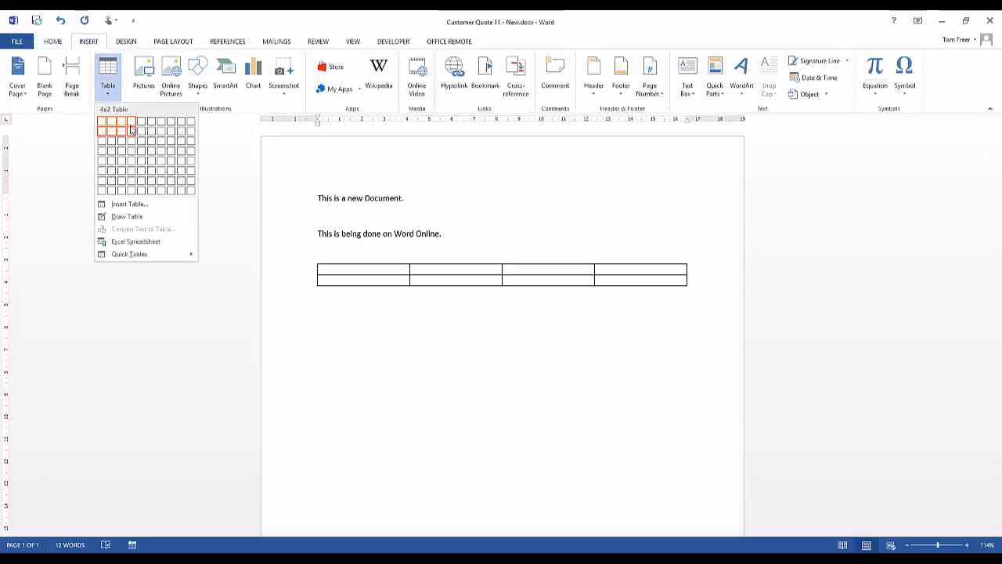
{"action": "left_click", "coordinate": [131, 128]}
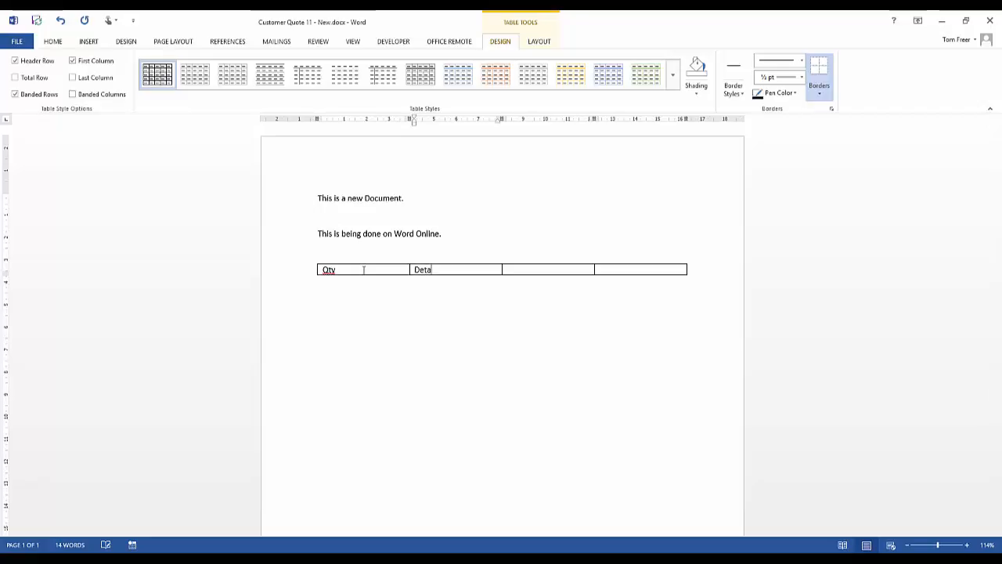
{"action": "type", "text": "ils\tPrice"}
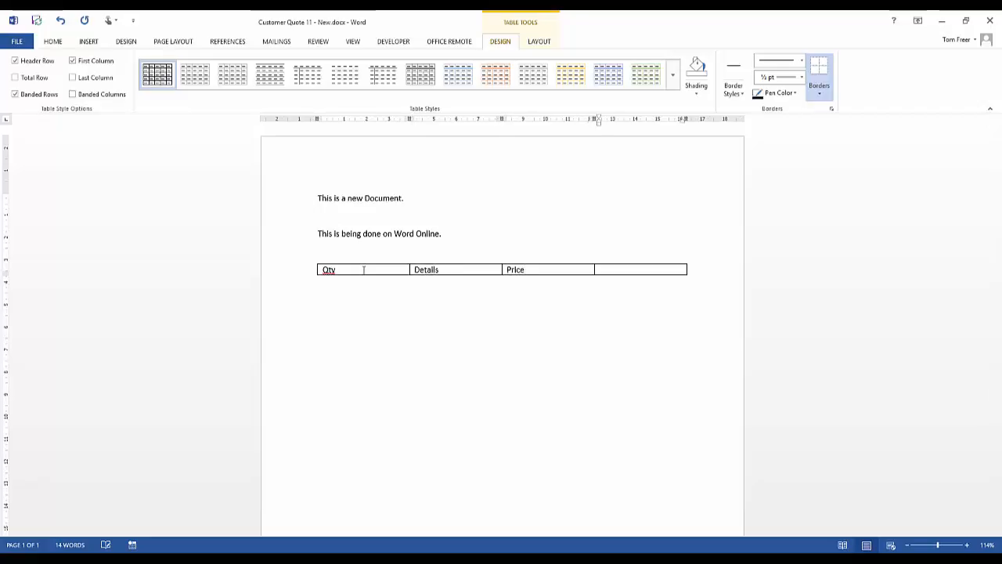
{"action": "type", "text": "Sale"}
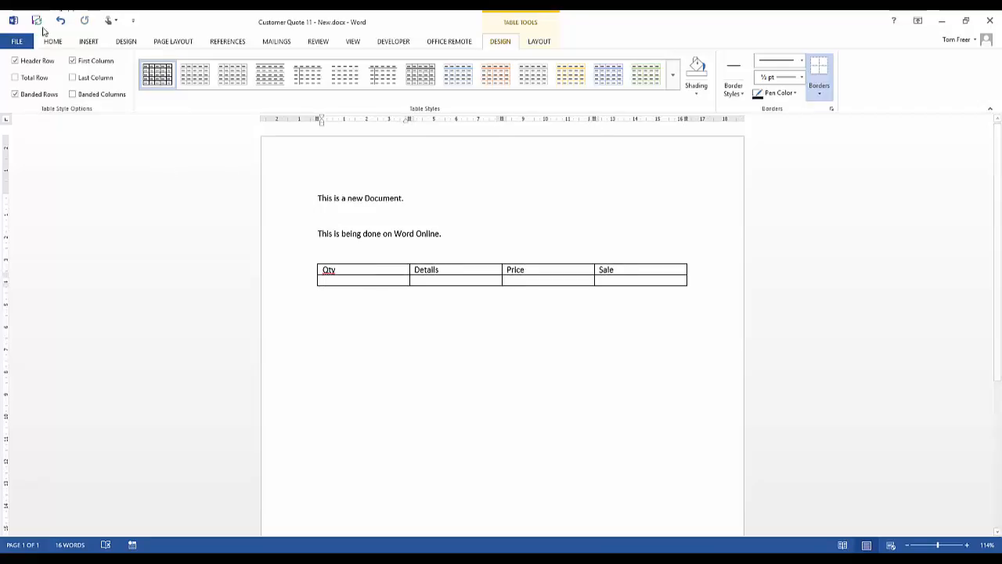
- Start a Save As from Word's File page for Customer Quote 11 - New
{"action": "left_click", "coordinate": [16, 41]}
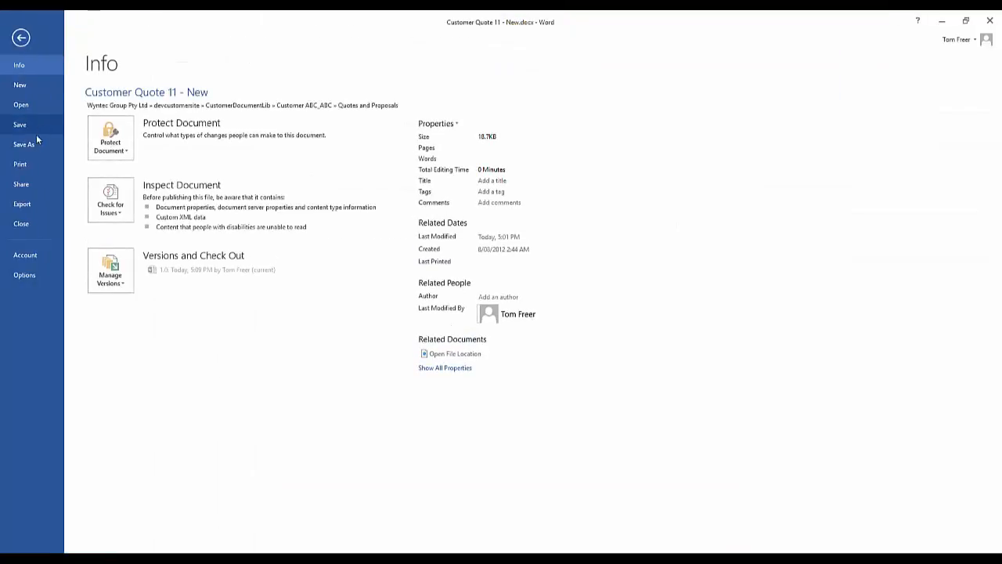
{"action": "left_click", "coordinate": [24, 144]}
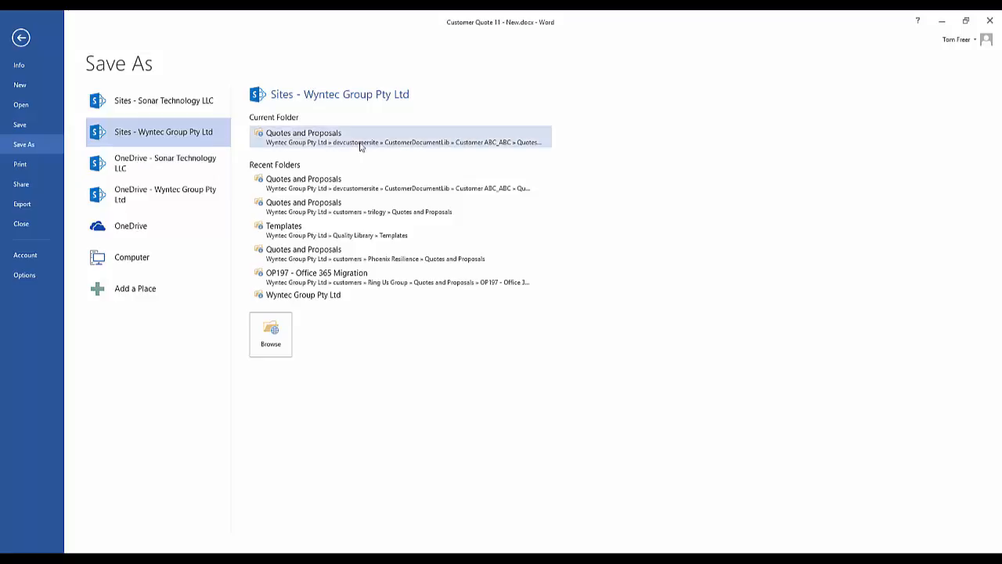
{"action": "mouse_move", "coordinate": [315, 141]}
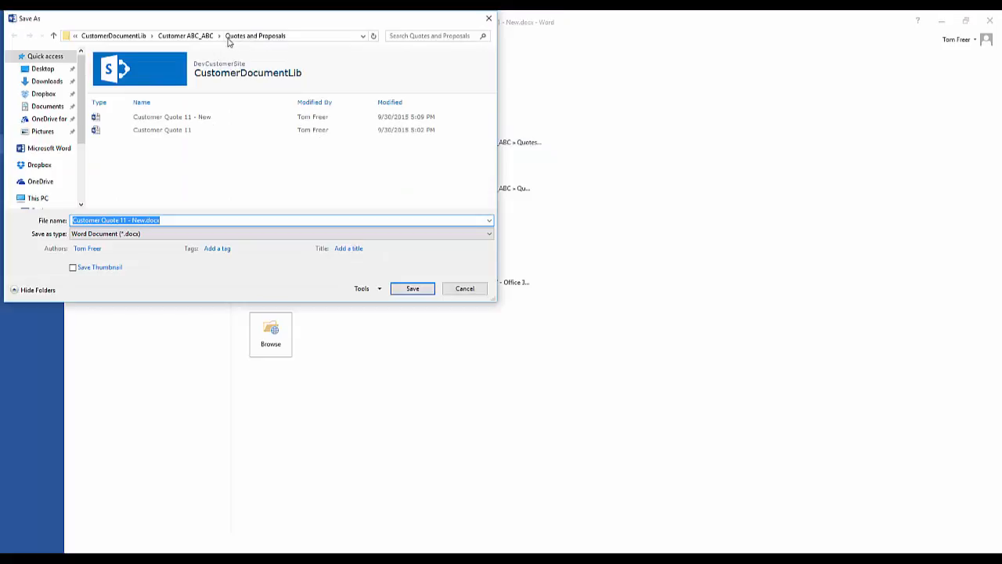
{"action": "mouse_move", "coordinate": [116, 40]}
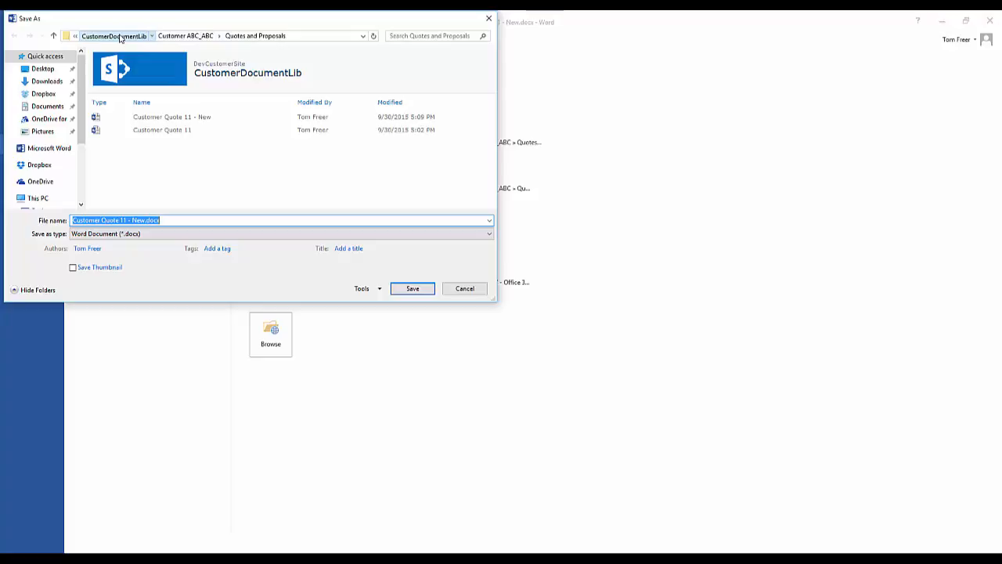
- Navigate up to CustomerDocumentLib, into Customer XYZ_XYZ > Quotes and Proposals, and save the copy there
{"action": "left_click", "coordinate": [115, 35]}
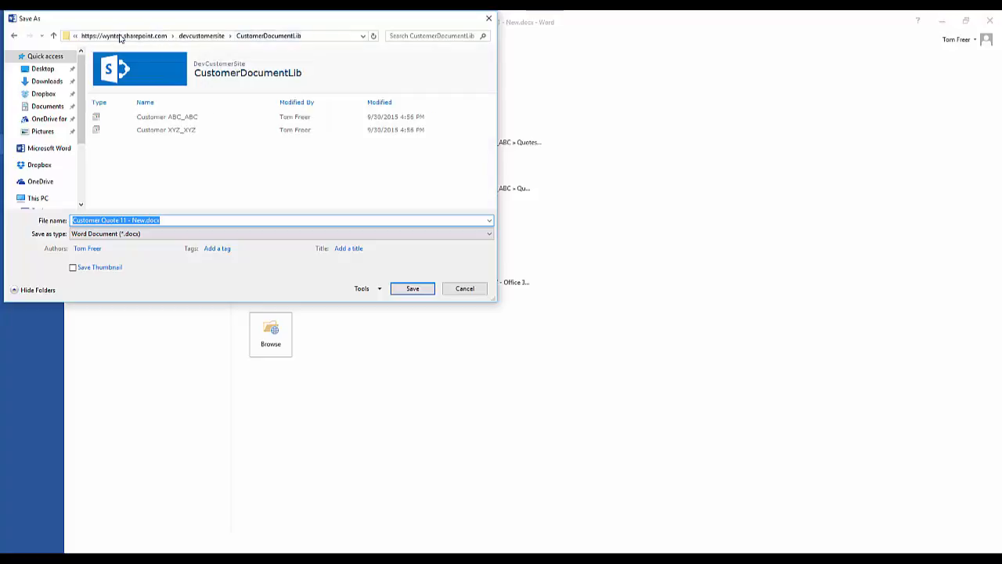
{"action": "left_click", "coordinate": [166, 128]}
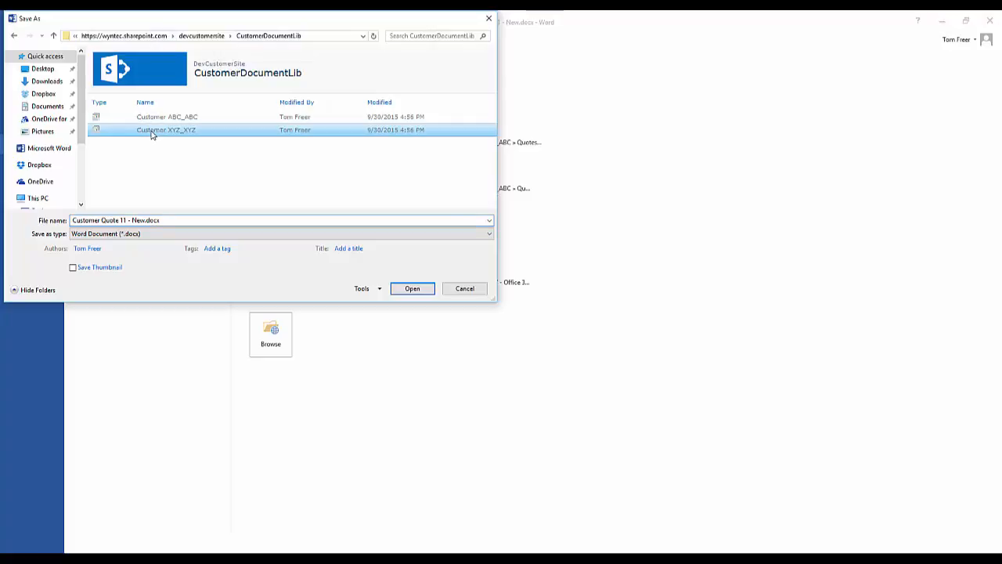
{"action": "double_click", "coordinate": [166, 130]}
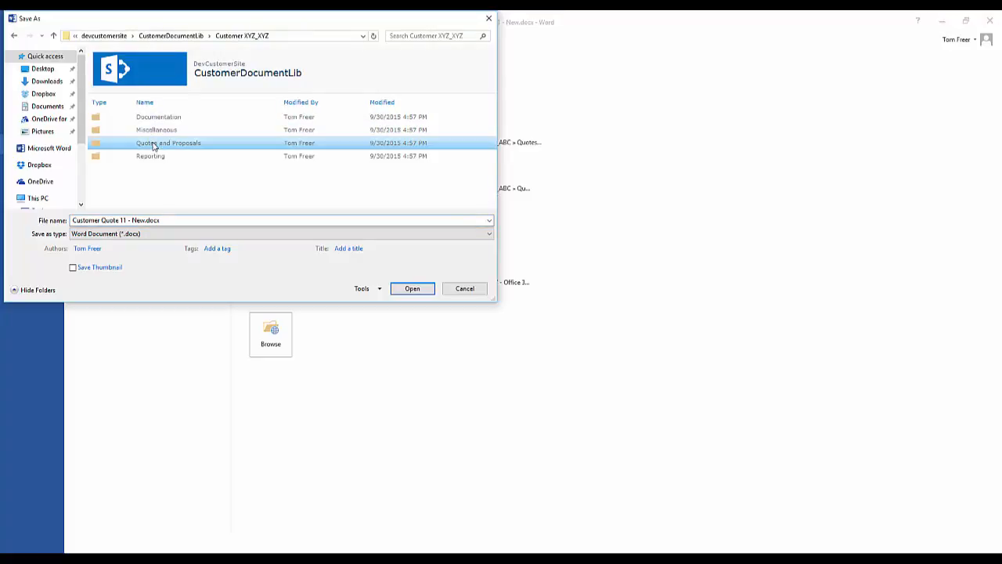
{"action": "double_click", "coordinate": [169, 143]}
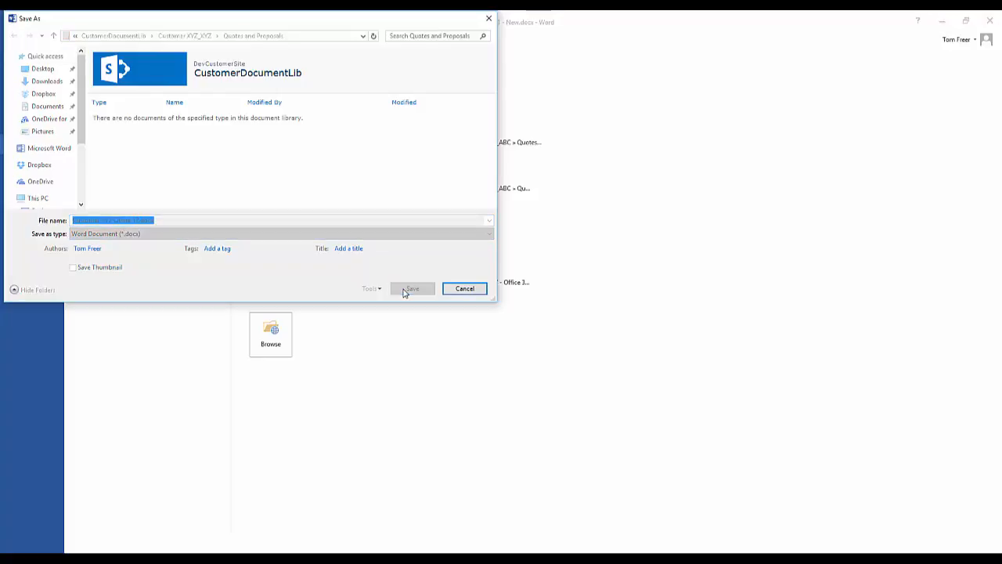
{"action": "left_click", "coordinate": [411, 288]}
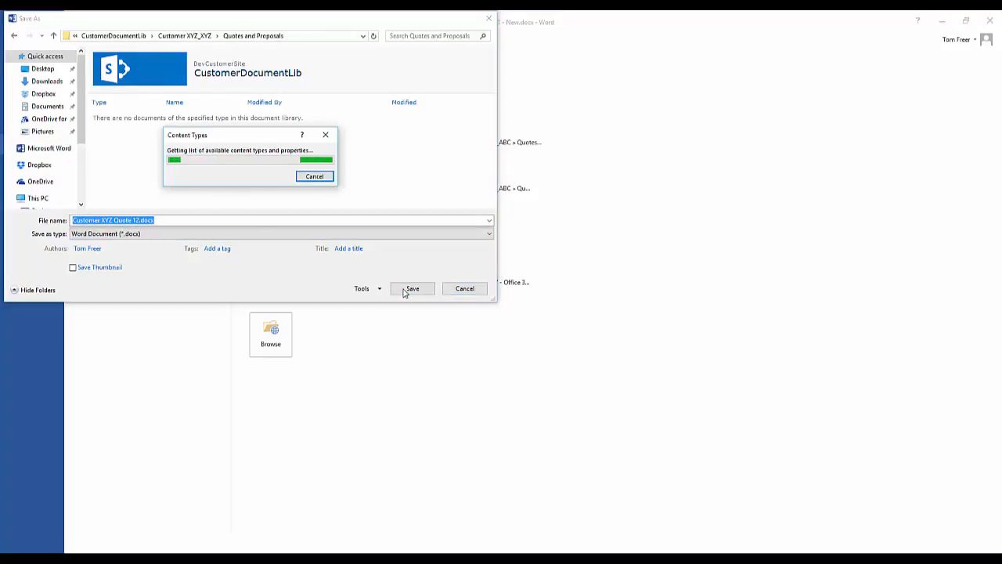
{"action": "left_click", "coordinate": [413, 288]}
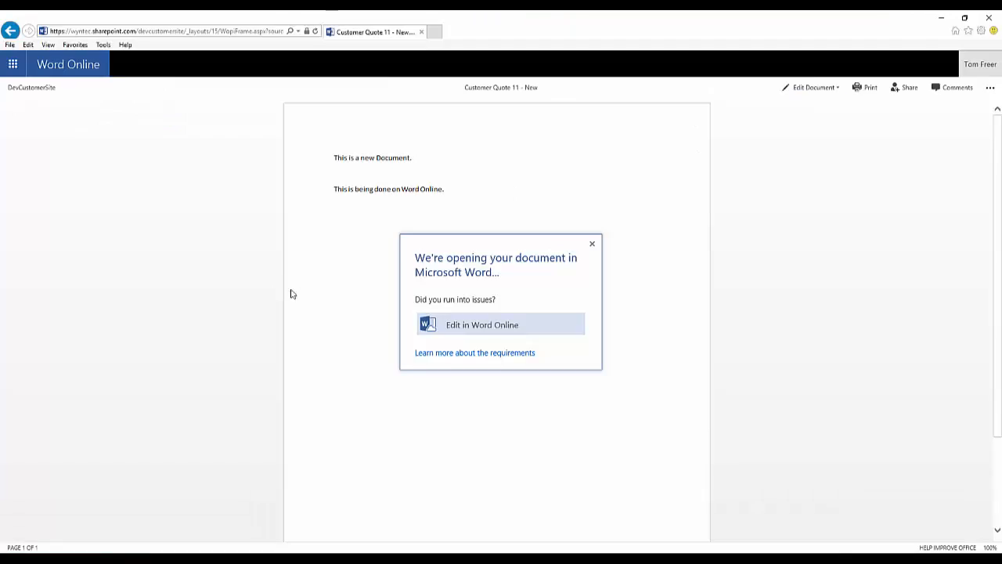
- Dismiss the opening-in-Word notice and return to the DevCustomerSite folder listing both quote files
{"action": "left_click", "coordinate": [592, 244]}
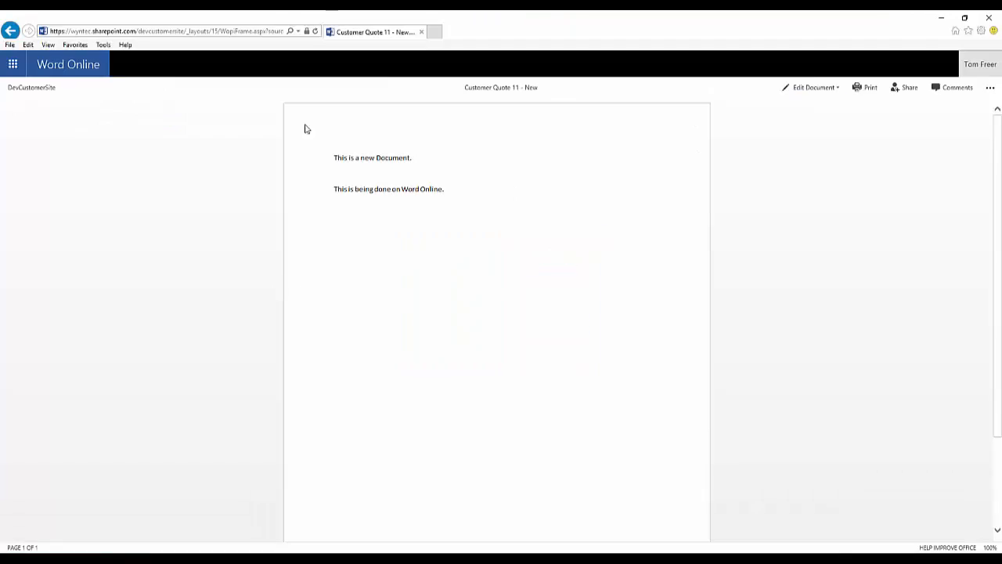
{"action": "left_click", "coordinate": [31, 88]}
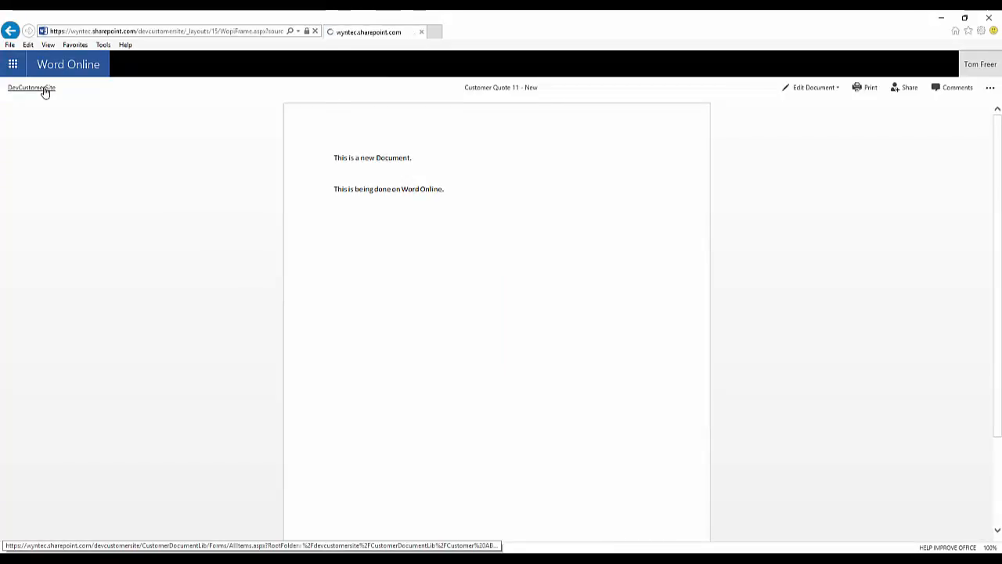
{"action": "left_click", "coordinate": [31, 87]}
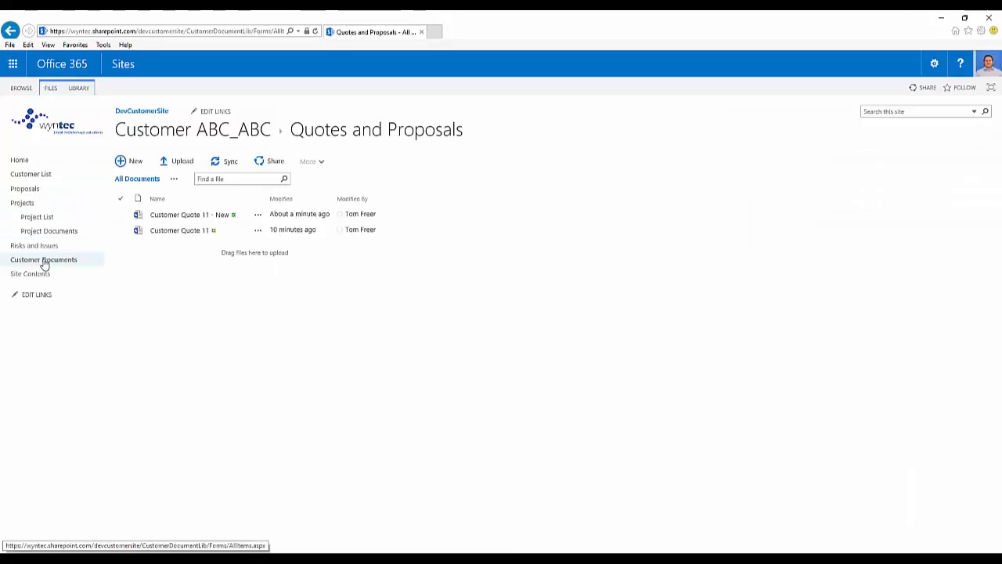
- Browse Customer Documents > Customer XYZ_XYZ > Quotes and Proposals to see Customer XYZ Quote 12
{"action": "left_click", "coordinate": [44, 259]}
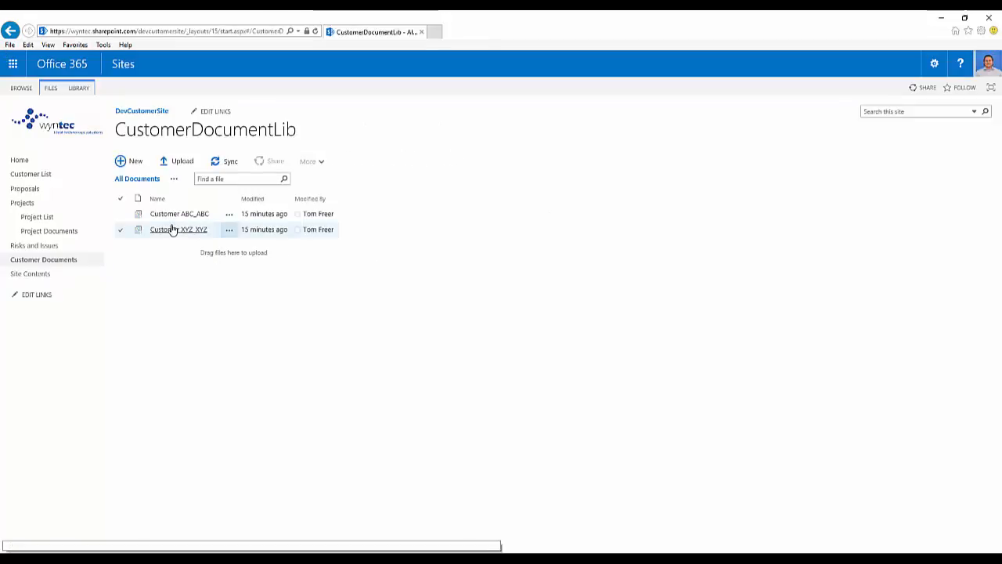
{"action": "mouse_move", "coordinate": [178, 229]}
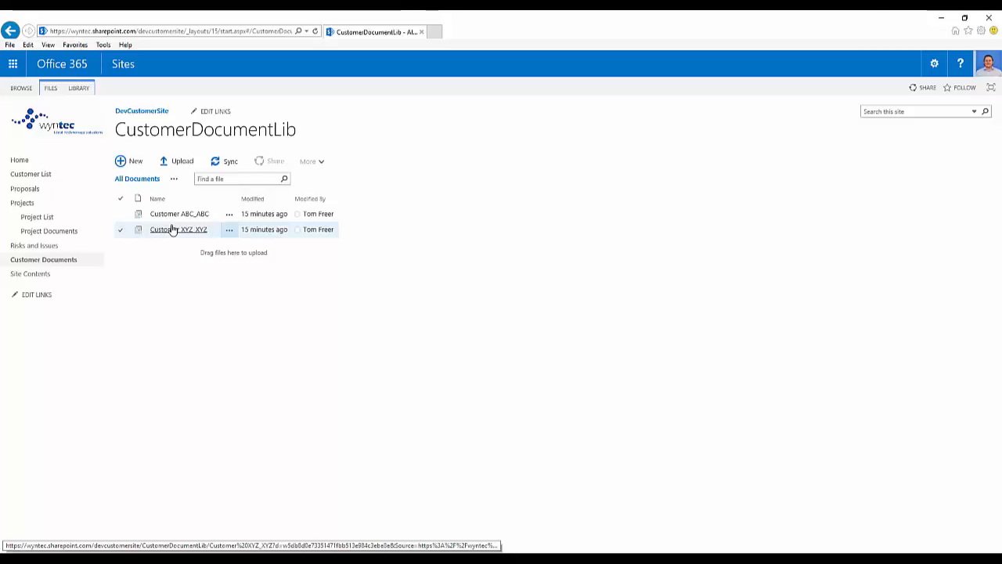
{"action": "left_click", "coordinate": [178, 229]}
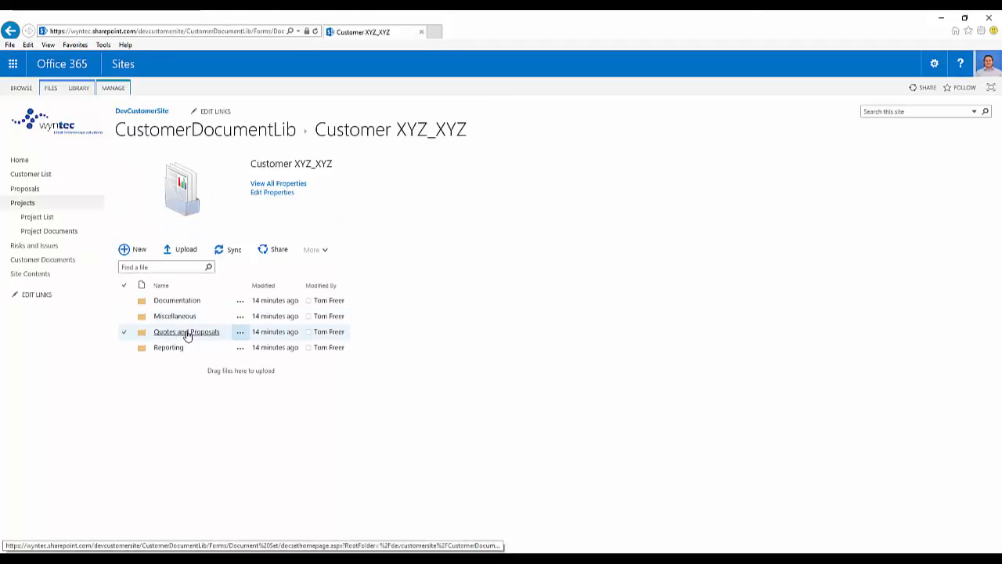
{"action": "left_click", "coordinate": [186, 332]}
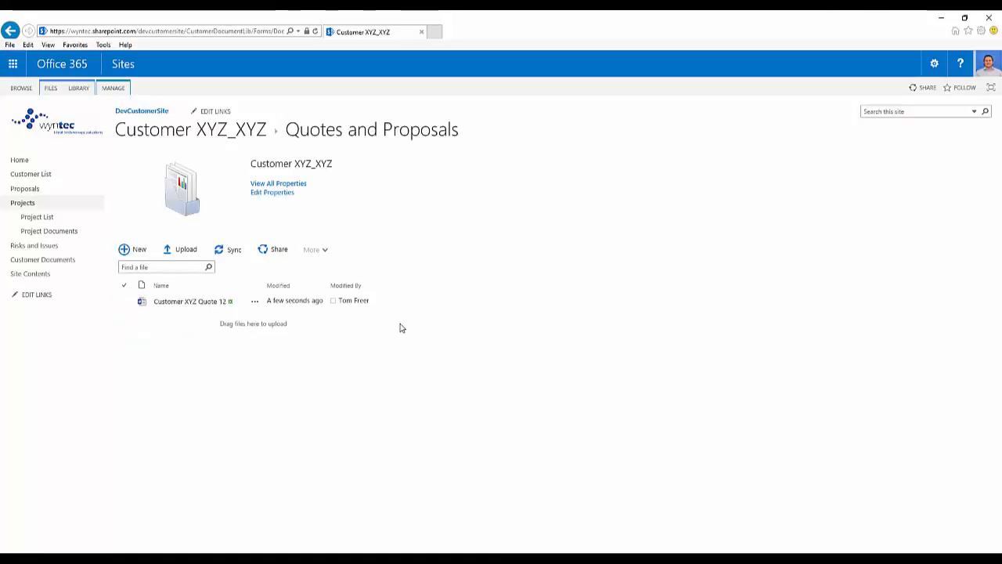
{"action": "mouse_move", "coordinate": [7, 429]}
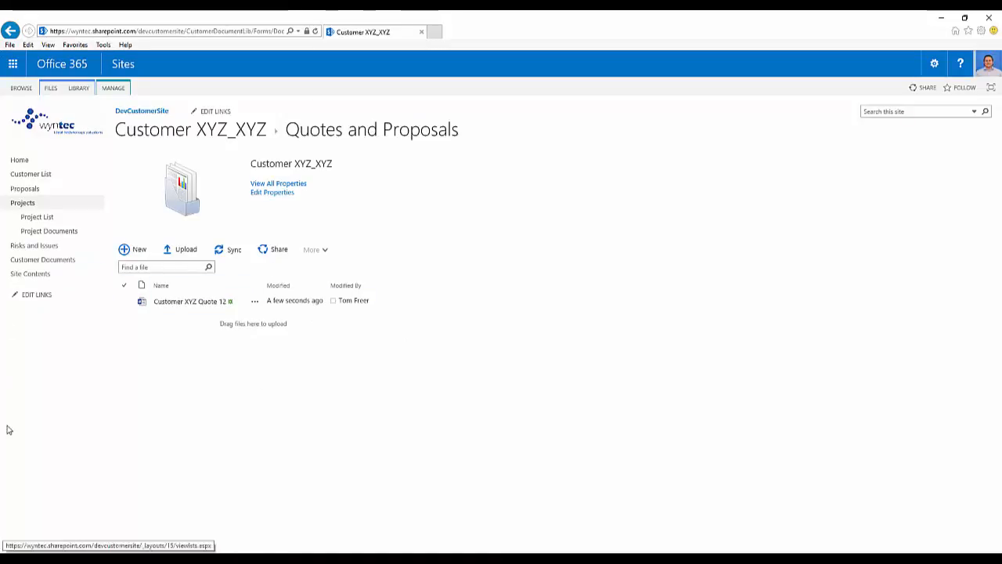